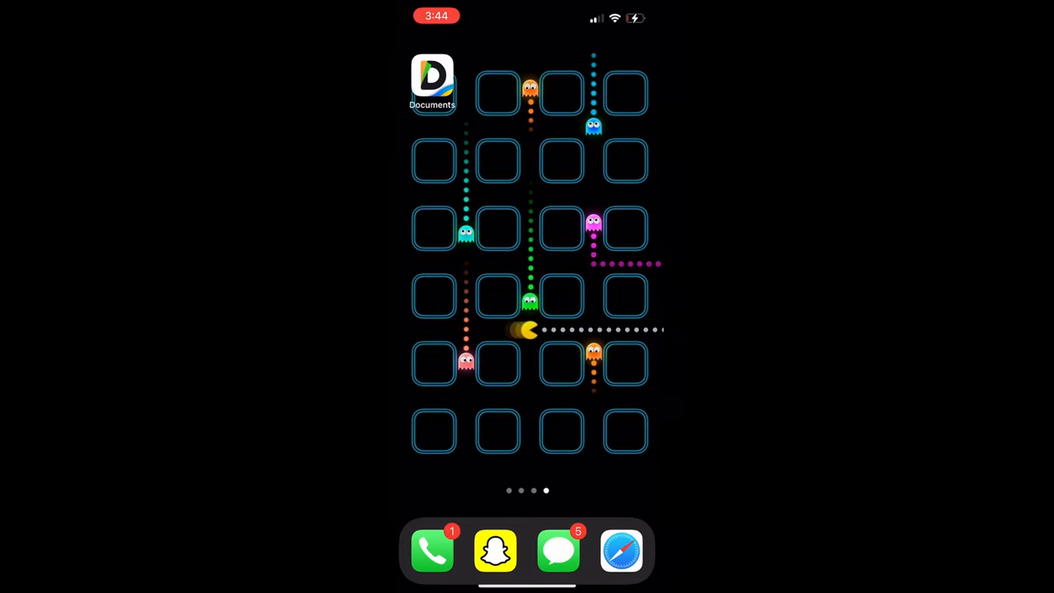
# - Launch Documents by Readdle on the iPhone and bring up the docstransfer.com page
pyautogui.click(431, 78)
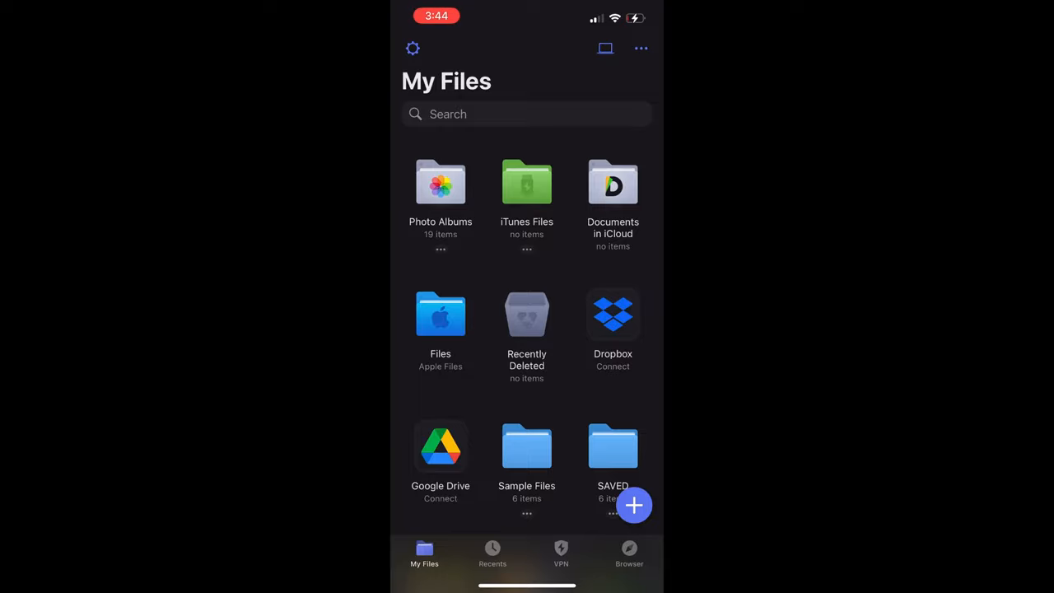
pyautogui.click(606, 48)
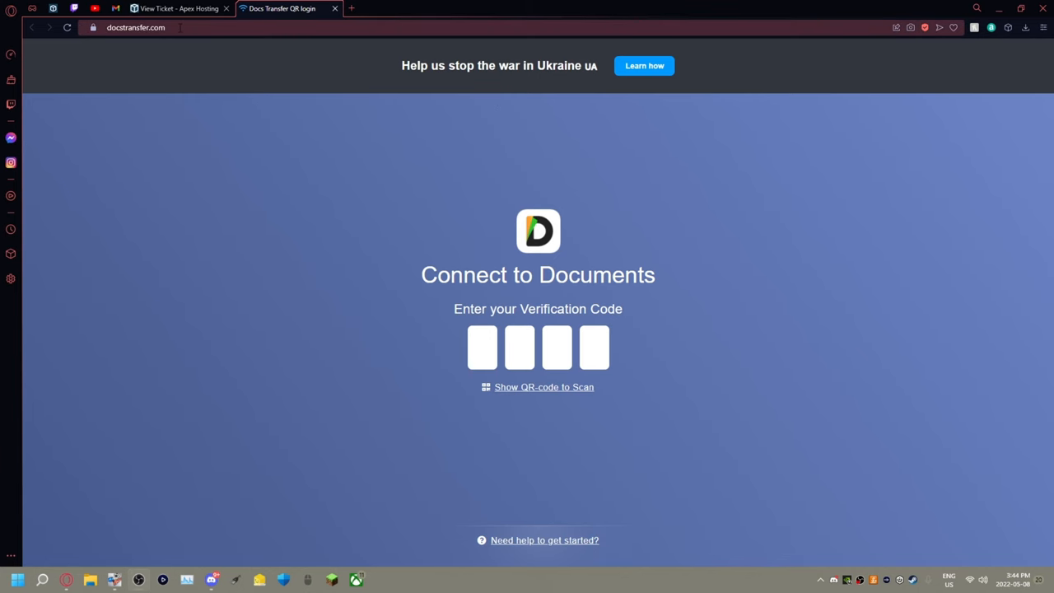
pyautogui.click(136, 27)
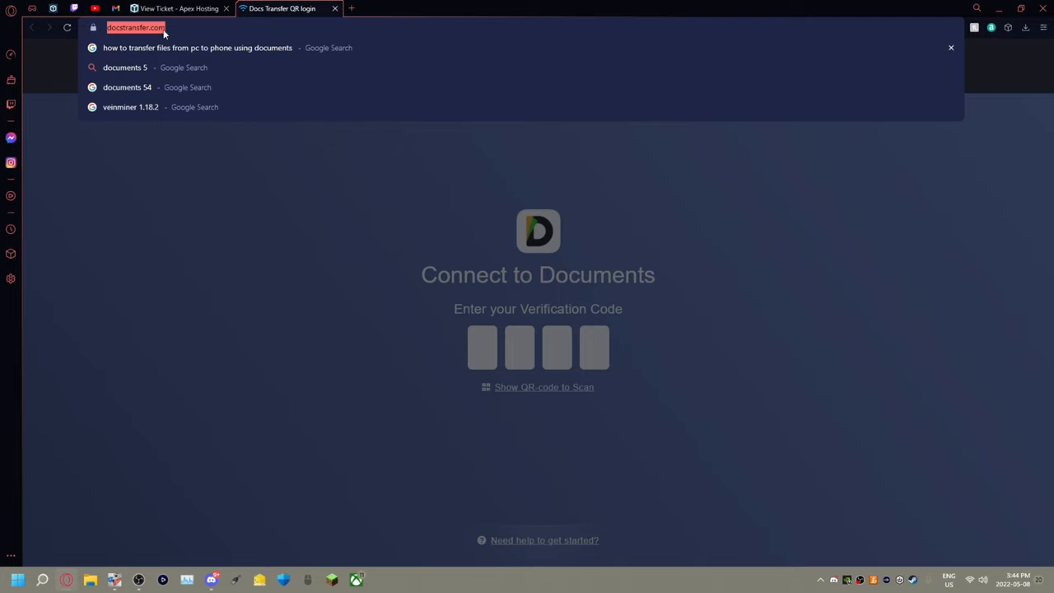
pyautogui.click(481, 346)
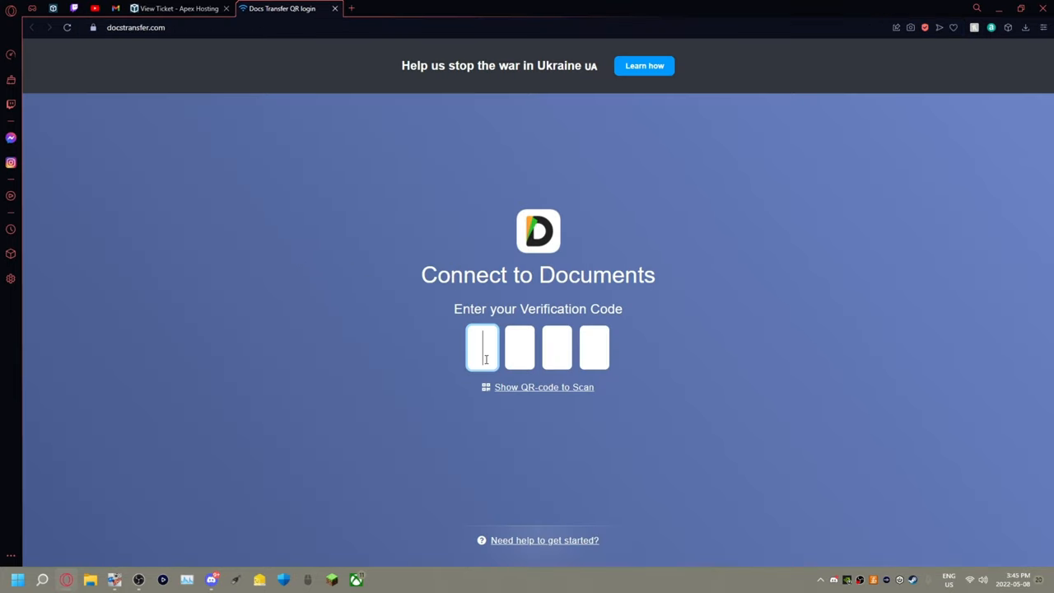
pyautogui.write('2')
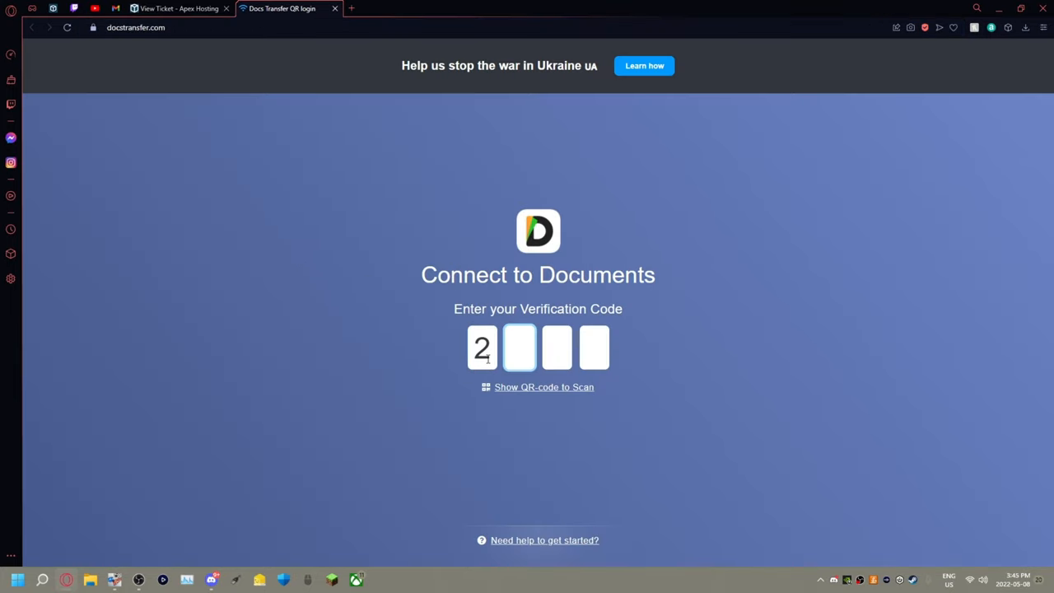
pyautogui.write('948')
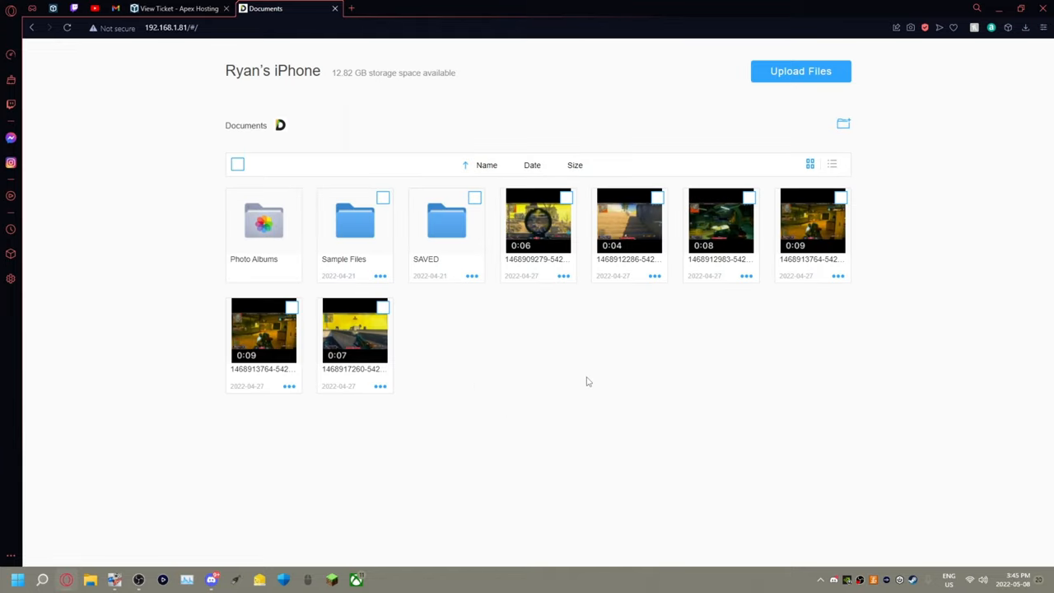
pyautogui.moveTo(577, 384)
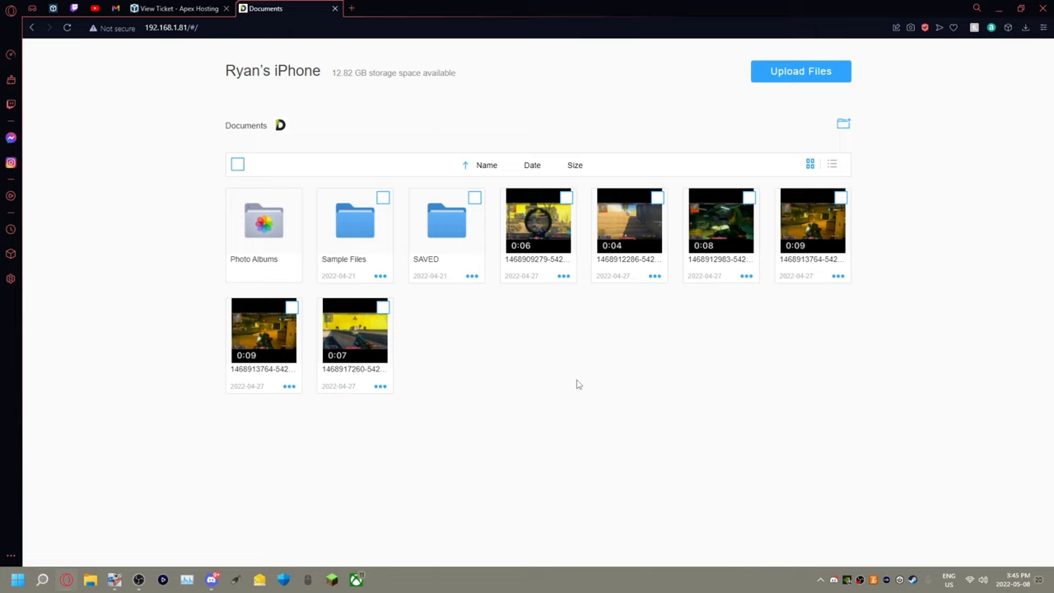
pyautogui.moveTo(538, 222)
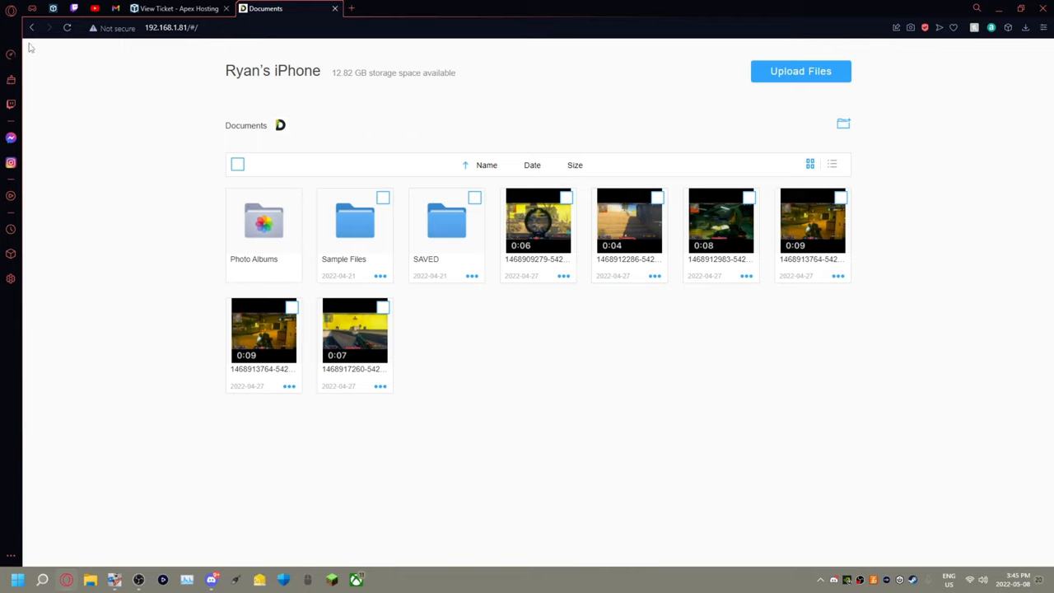
pyautogui.moveTo(135, 311)
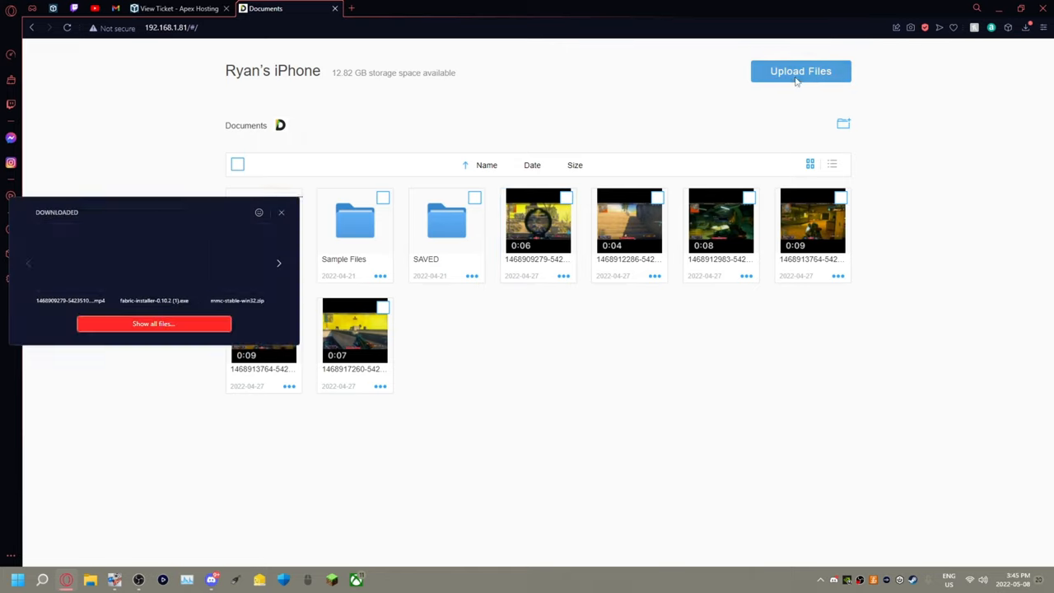
# - Upload a video from the PC's Videos folder through Upload Files
pyautogui.click(800, 71)
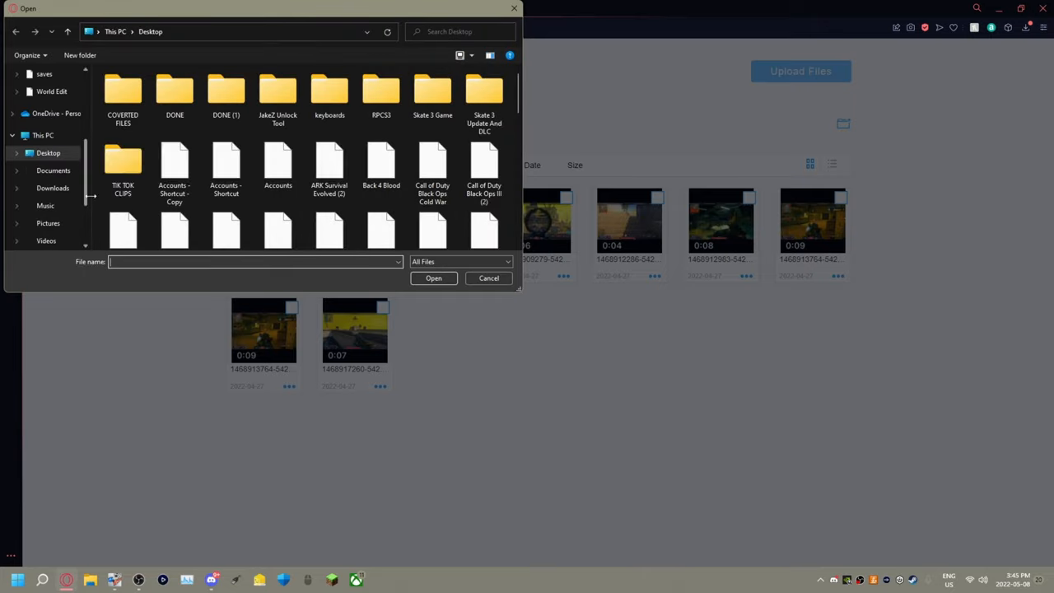
pyautogui.click(47, 240)
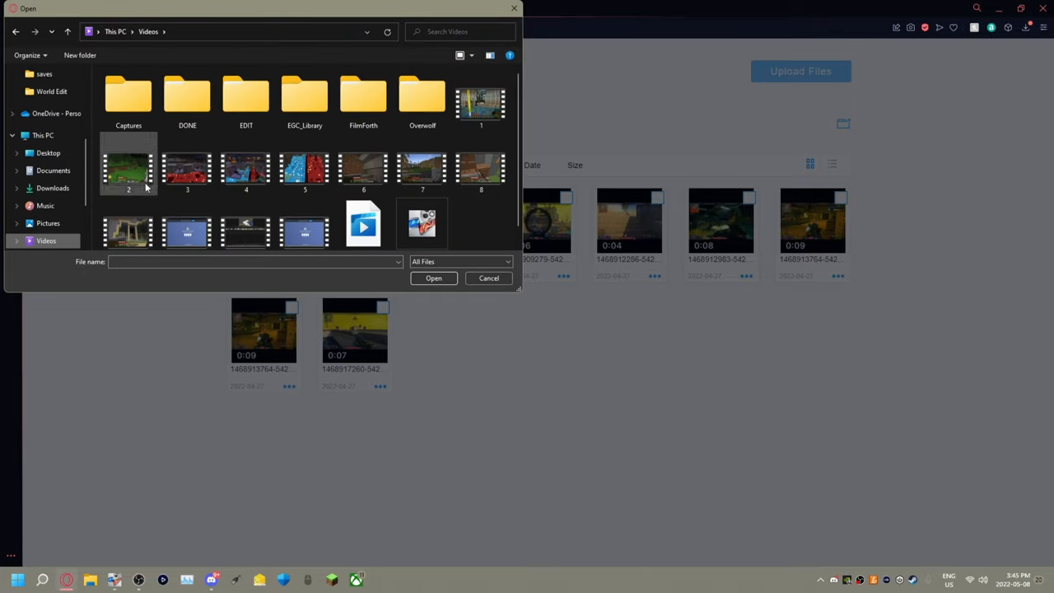
pyautogui.click(433, 278)
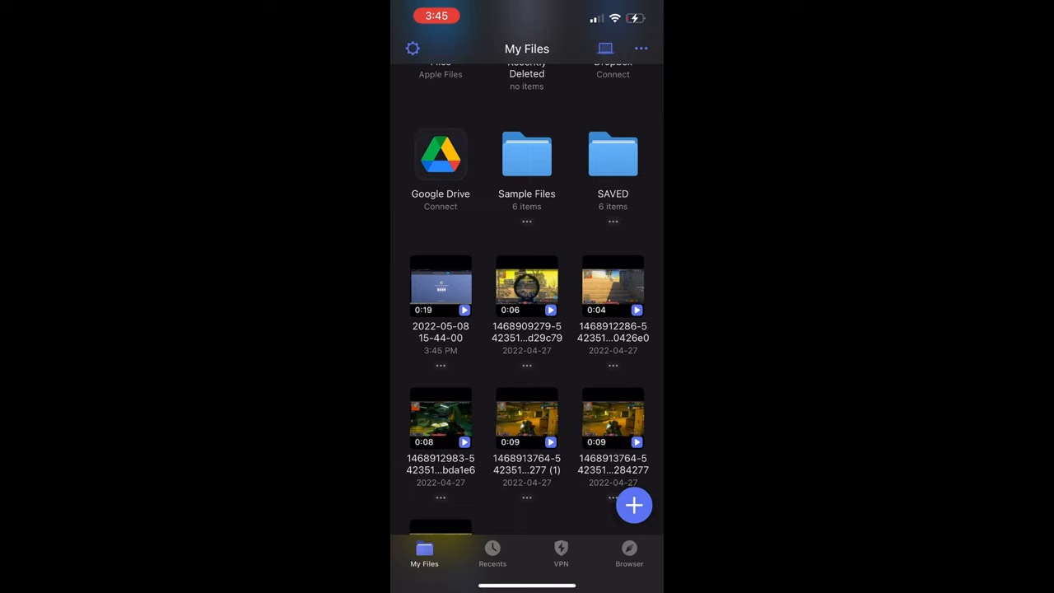
pyautogui.click(441, 286)
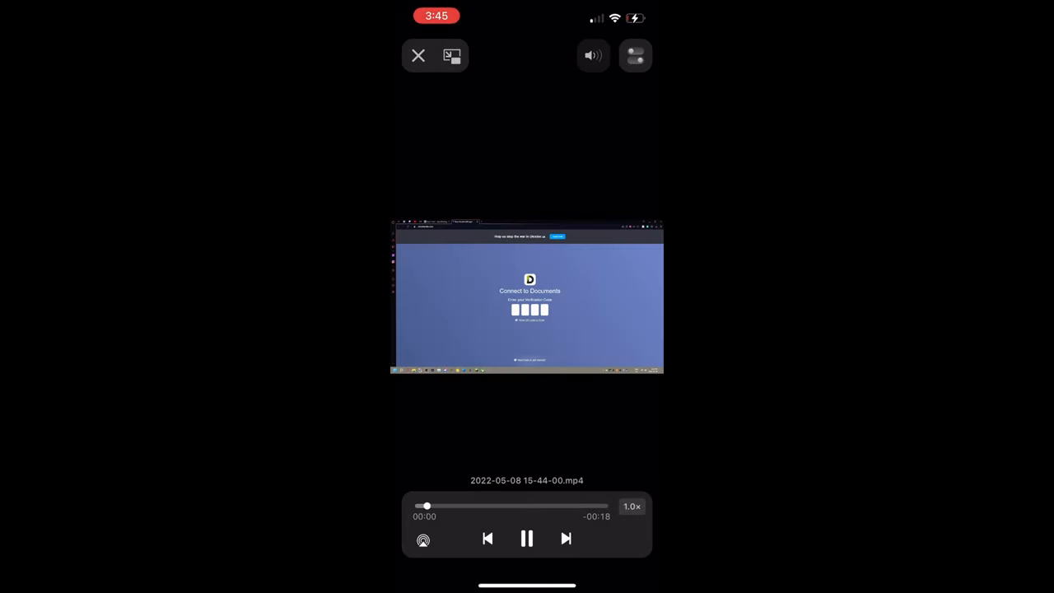
pyautogui.click(417, 55)
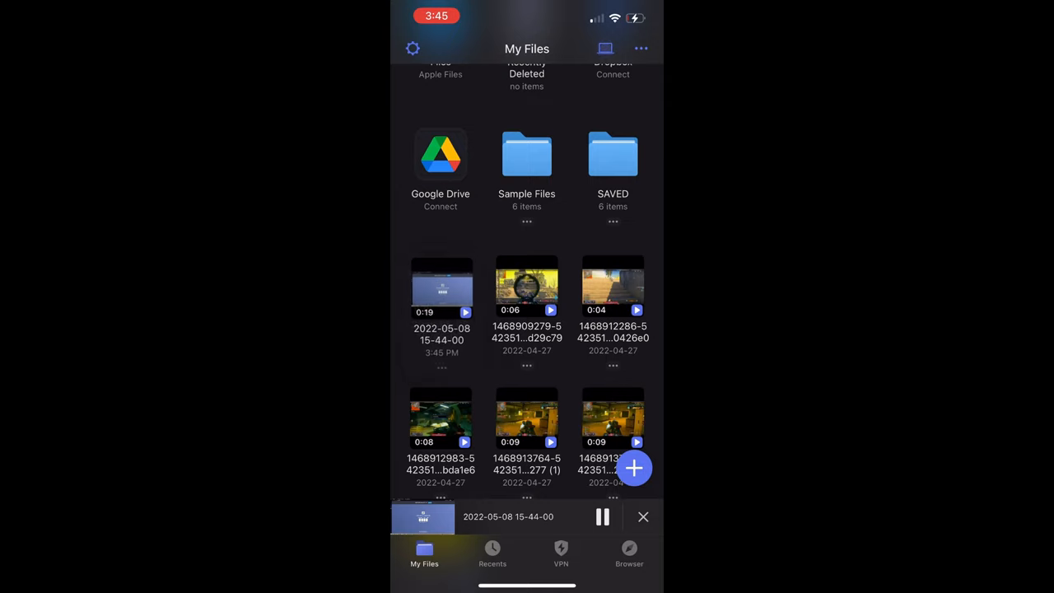
pyautogui.click(643, 516)
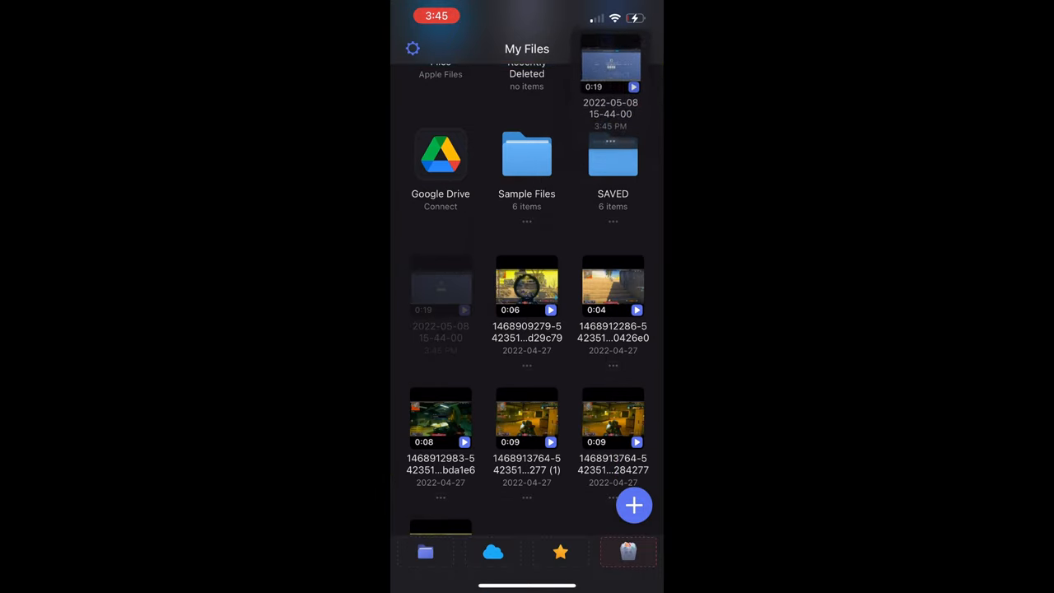
pyautogui.scroll(-3)
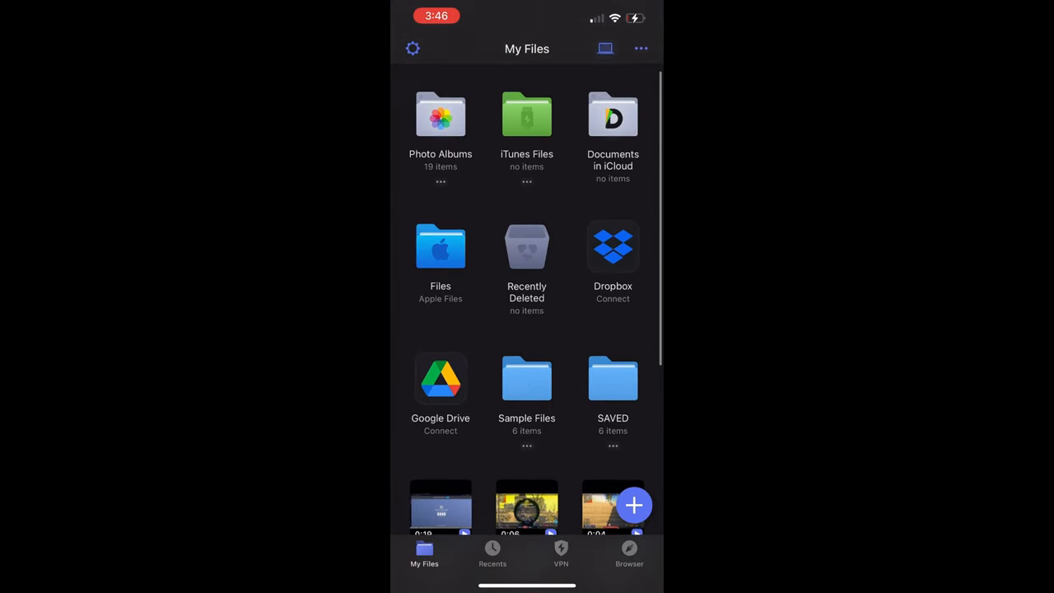